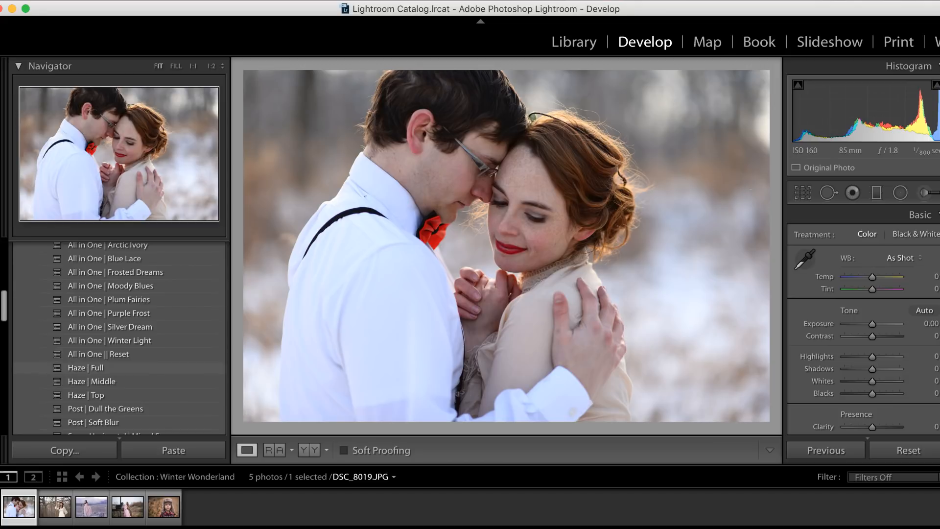
Apply an All in One Winter Wonderland preset to the couple portrait.
{"action": "scroll", "scroll_direction": "down", "scroll_amount": 3}
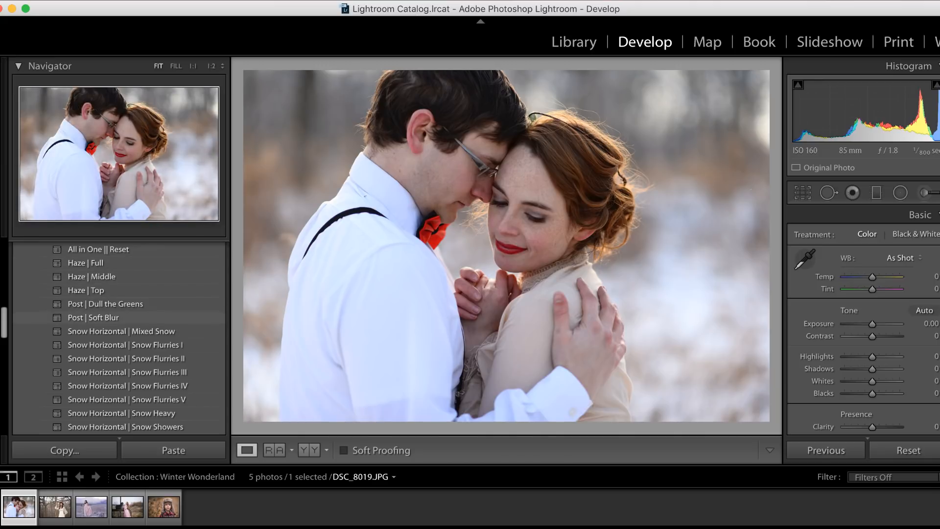
{"action": "scroll", "scroll_direction": "down", "scroll_amount": 3}
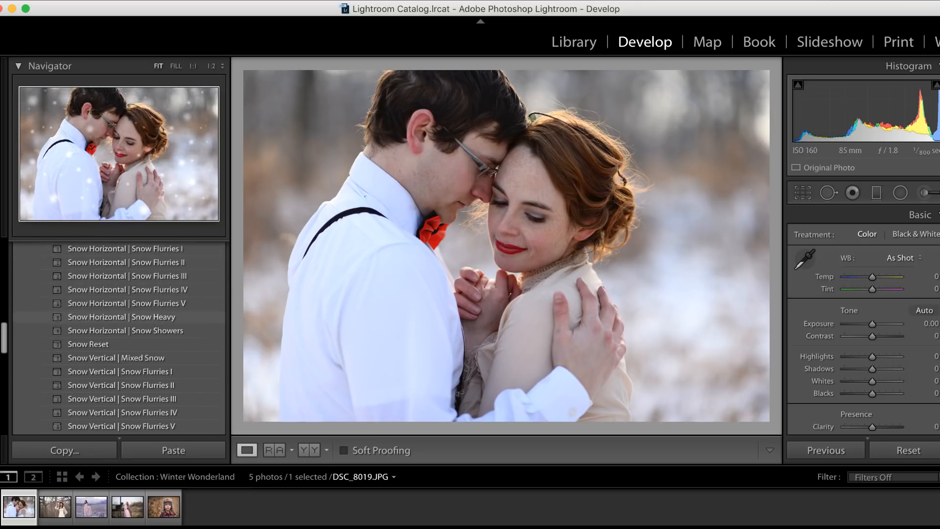
{"action": "left_click", "coordinate": [117, 358]}
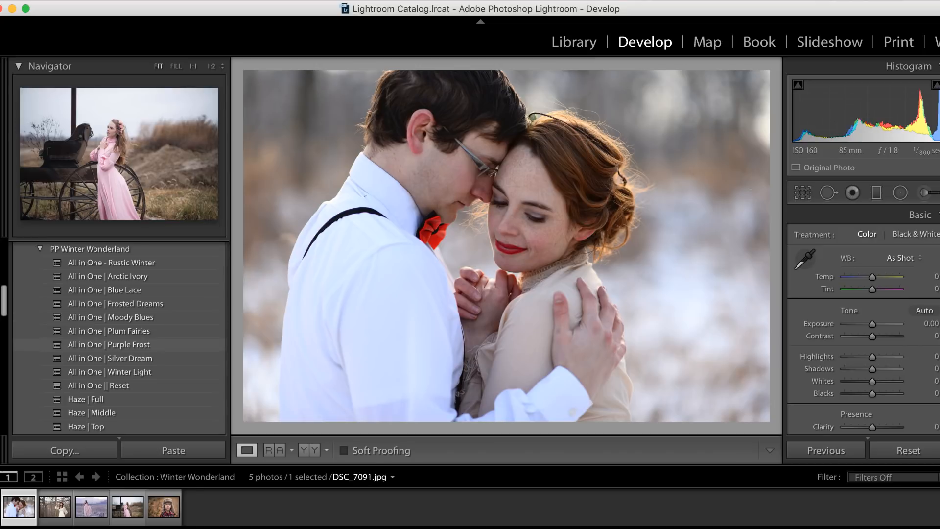
{"action": "left_click", "coordinate": [109, 344]}
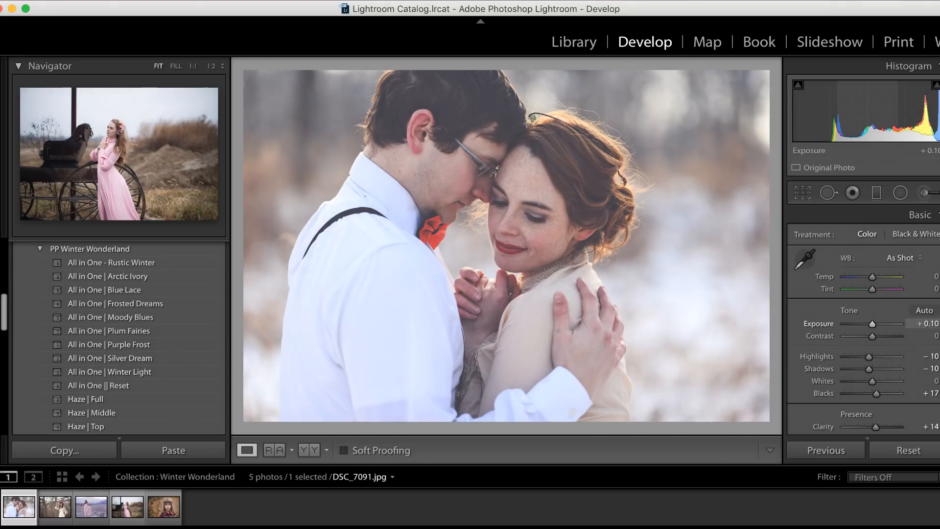
Raise Exposure to +0.75 and Temp to +5, then browse the snow presets.
{"action": "left_click_drag", "start_coordinate": [873, 324], "coordinate": [887, 324]}
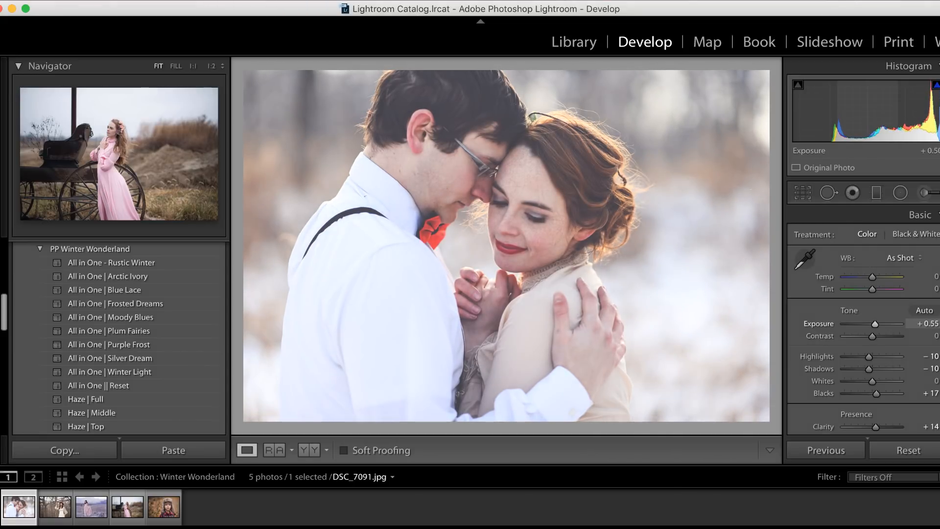
{"action": "left_click_drag", "start_coordinate": [873, 323], "coordinate": [880, 324]}
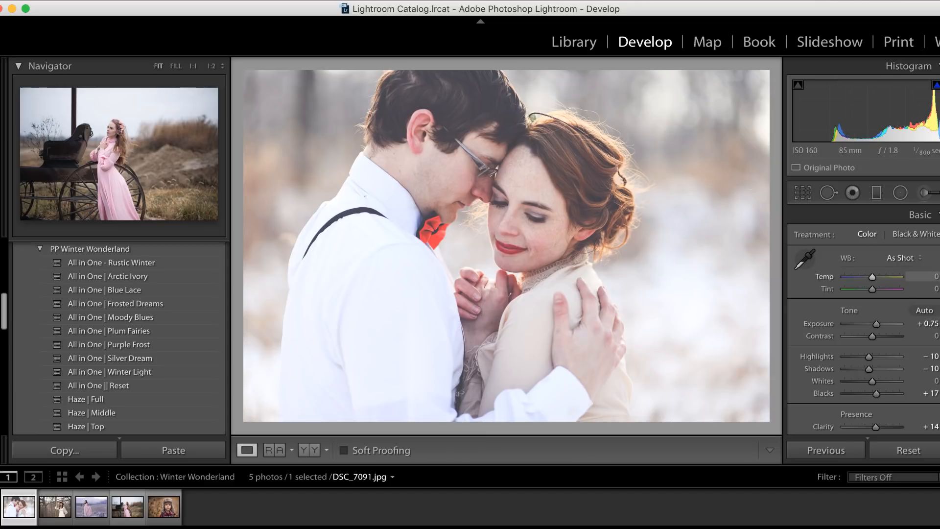
{"action": "left_click_drag", "start_coordinate": [873, 276], "coordinate": [876, 276]}
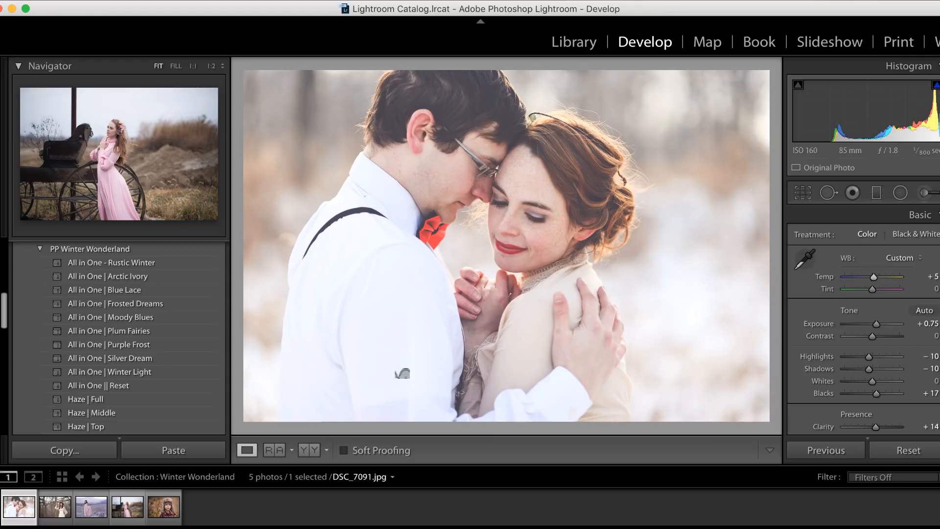
{"action": "scroll", "scroll_direction": "down", "scroll_amount": 3}
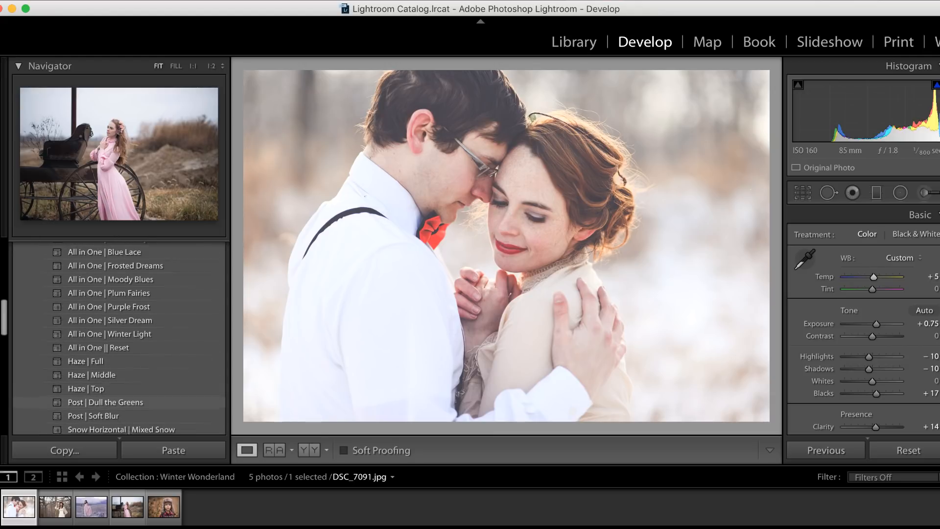
{"action": "scroll", "scroll_direction": "down", "scroll_amount": 3}
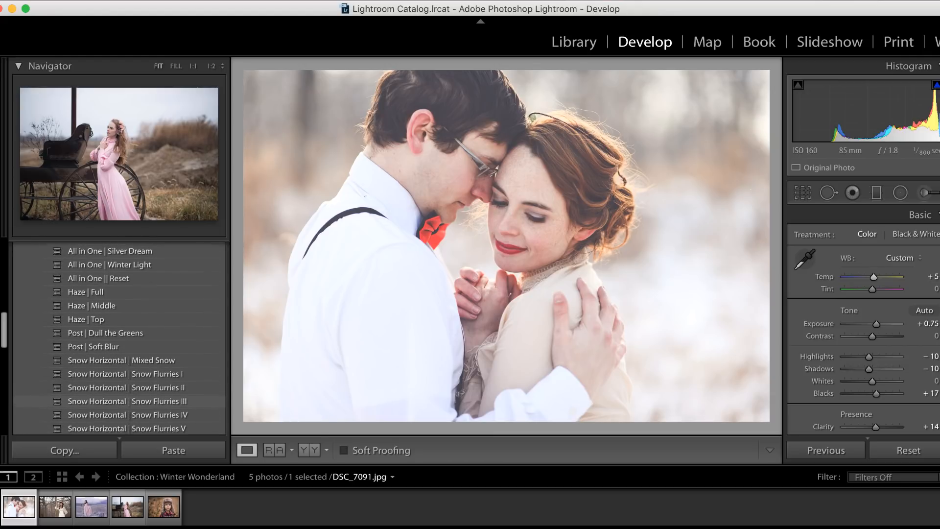
{"action": "scroll", "scroll_direction": "down", "scroll_amount": 3}
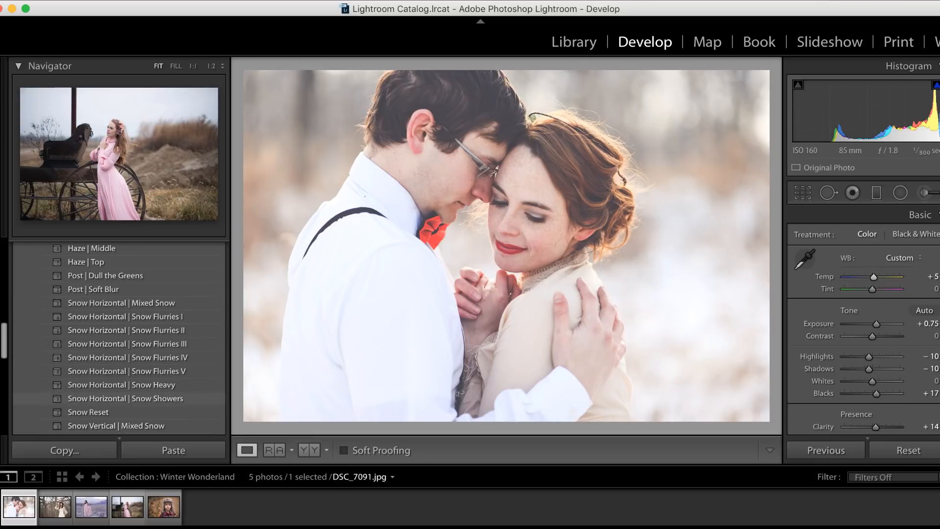
Apply the Snow Horizontal | Snow Showers preset to the couple portrait.
{"action": "left_click", "coordinate": [126, 398]}
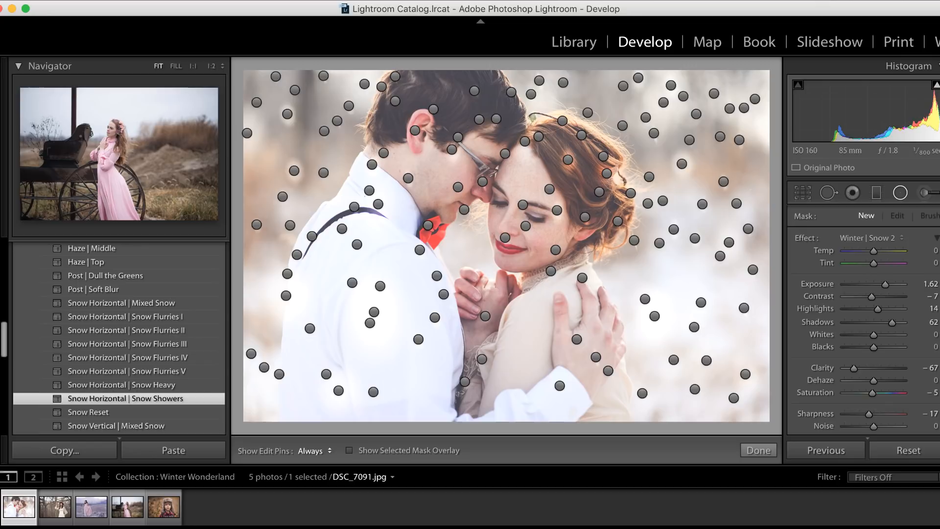
Delete the radial snowflake filters on the woman's face, cheek and chin.
{"action": "left_click", "coordinate": [313, 451]}
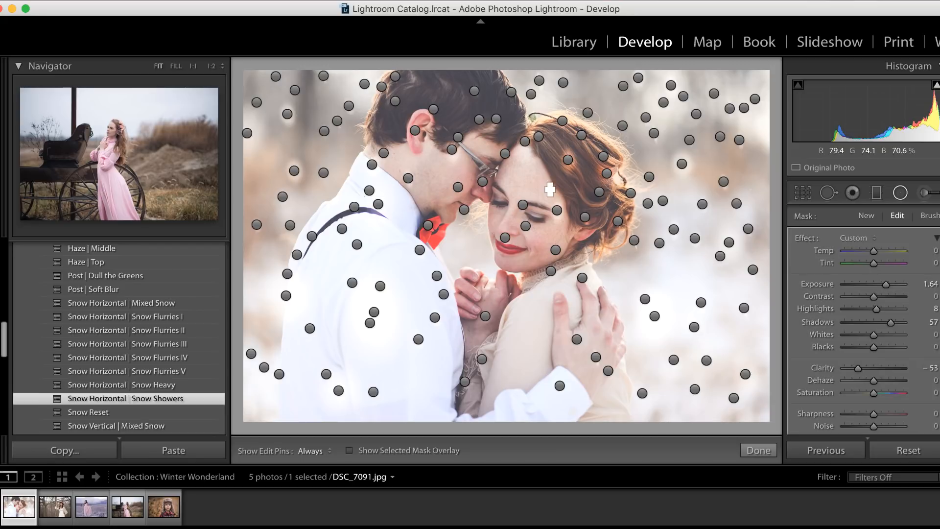
{"action": "right_click", "coordinate": [550, 190]}
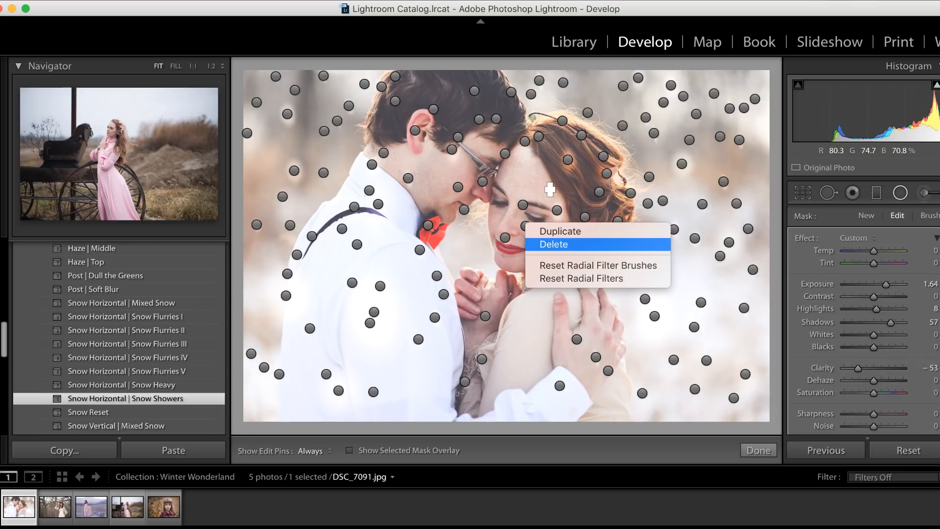
{"action": "left_click", "coordinate": [552, 244]}
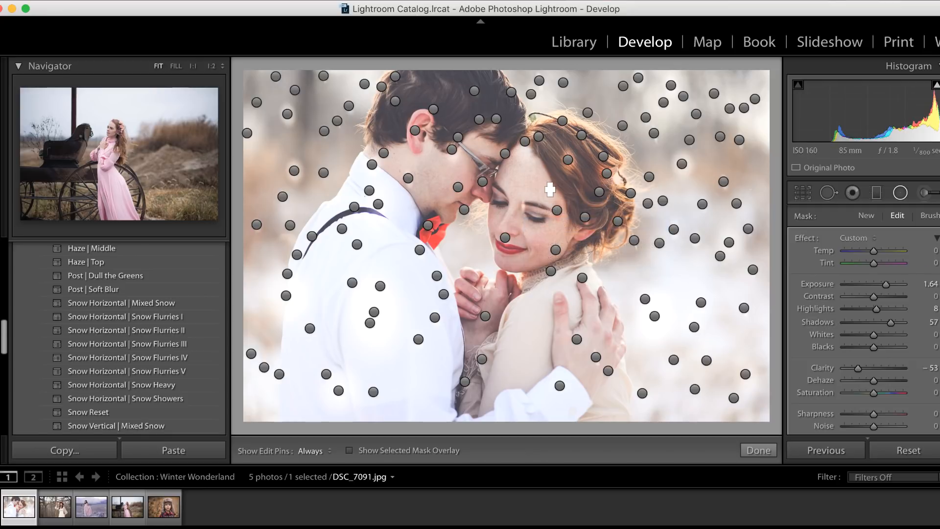
{"action": "right_click", "coordinate": [550, 190]}
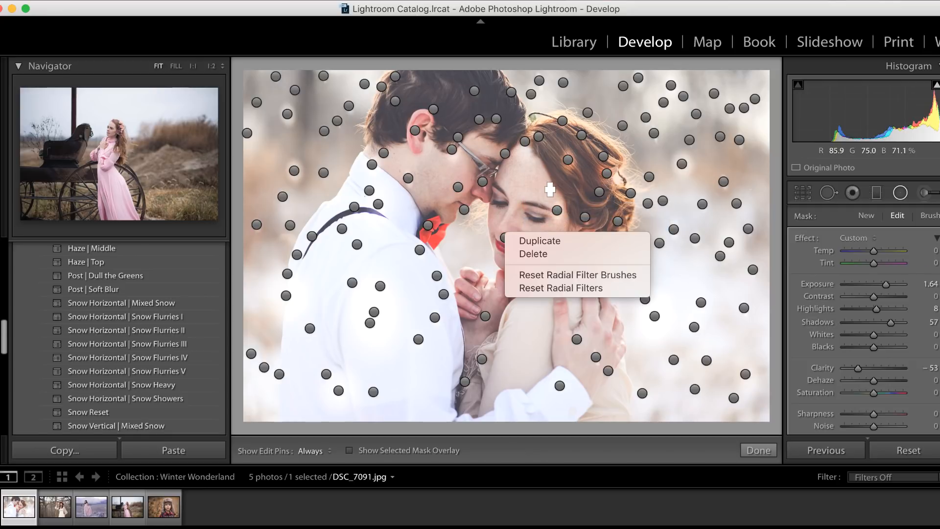
{"action": "left_click", "coordinate": [578, 275]}
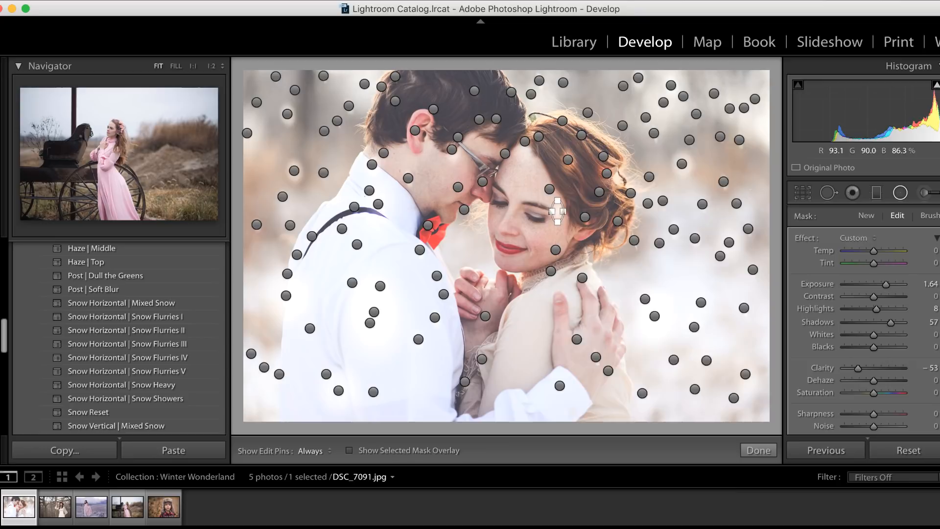
{"action": "right_click", "coordinate": [555, 210]}
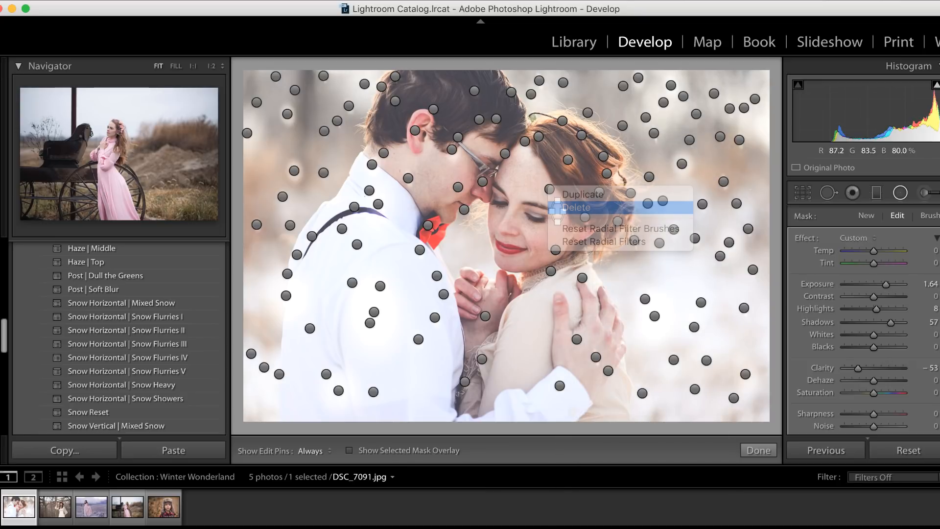
{"action": "left_click", "coordinate": [575, 208]}
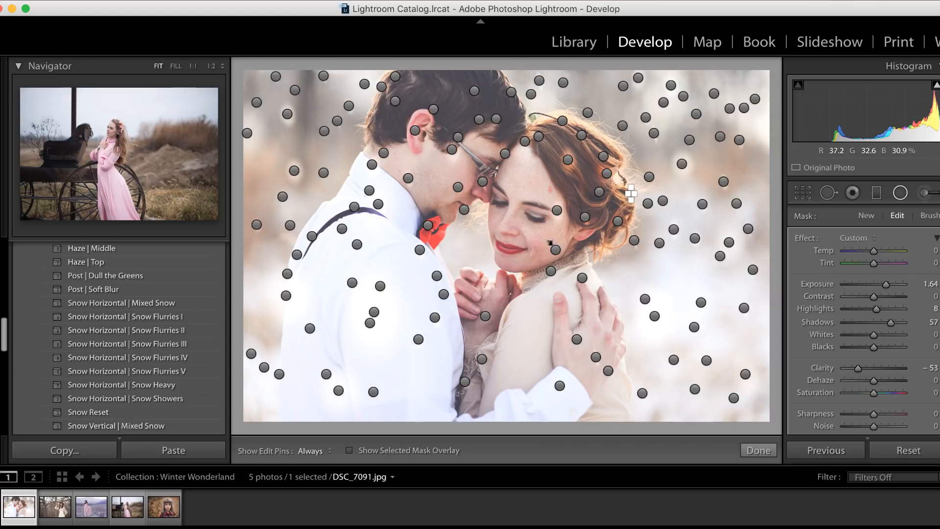
{"action": "right_click", "coordinate": [628, 193]}
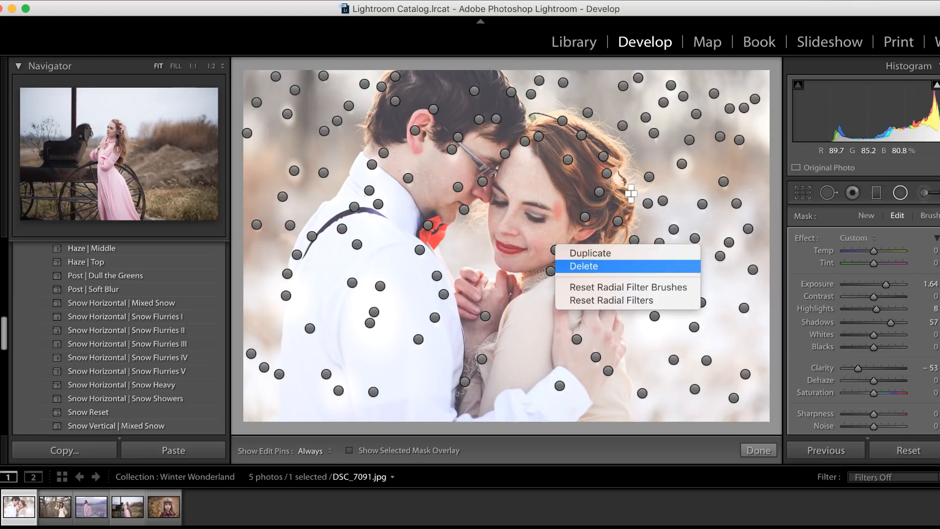
{"action": "left_click", "coordinate": [582, 266]}
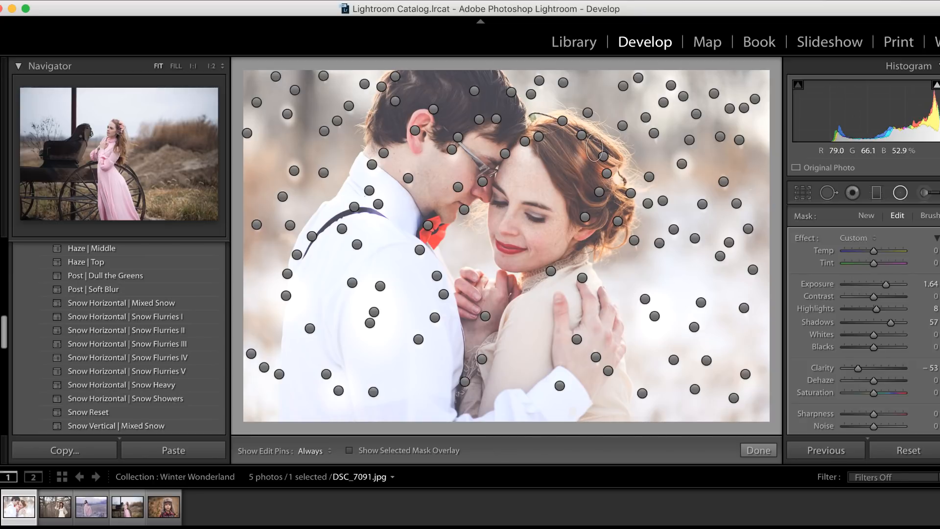
Adjust the snowflake filter near the woman's head and close the Radial Filter tool.
{"action": "left_click_drag", "start_coordinate": [593, 154], "coordinate": [606, 132]}
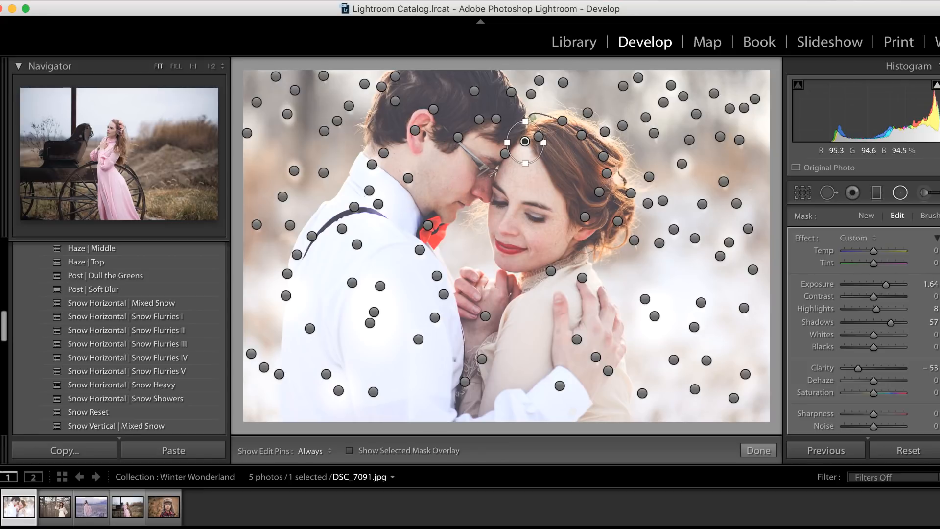
{"action": "left_click", "coordinate": [756, 451]}
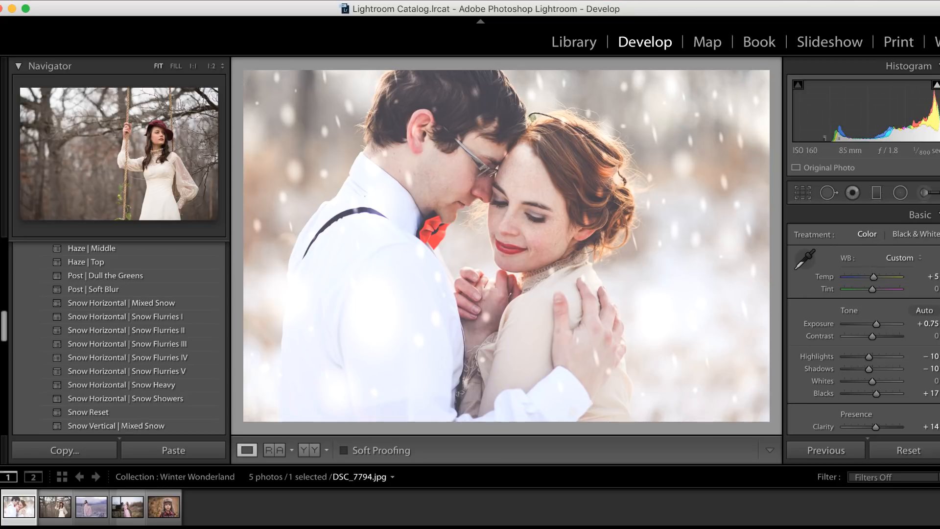
Place a new Winter | Snow 2 radial filter in the upper-right background.
{"action": "left_click", "coordinate": [926, 192]}
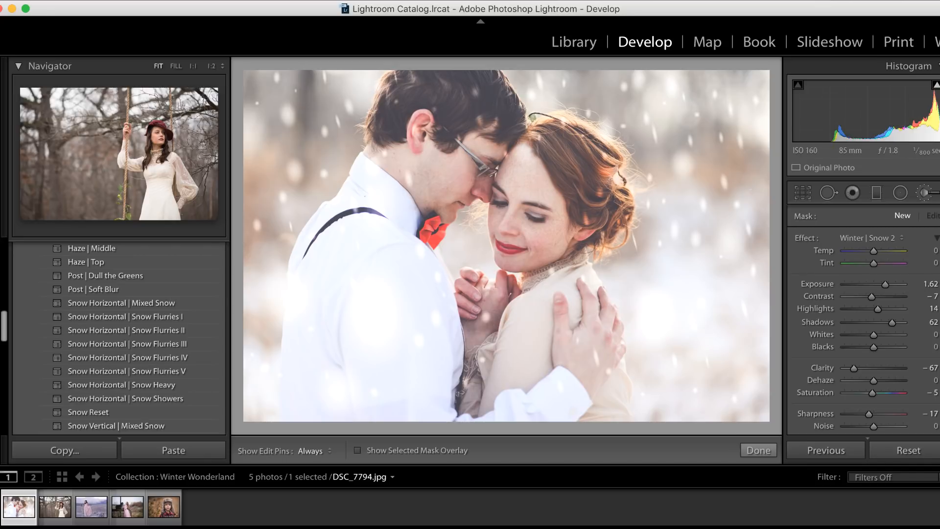
{"action": "left_click", "coordinate": [871, 237]}
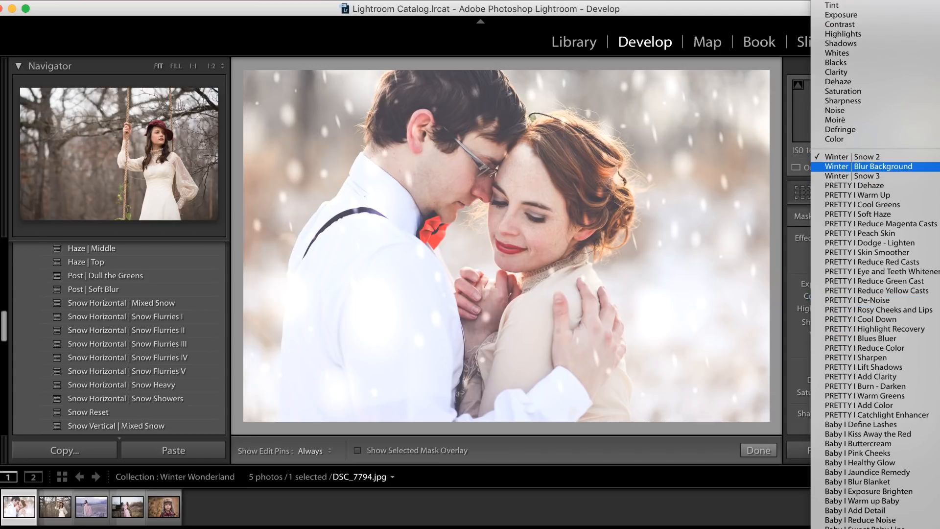
{"action": "left_click", "coordinate": [881, 166]}
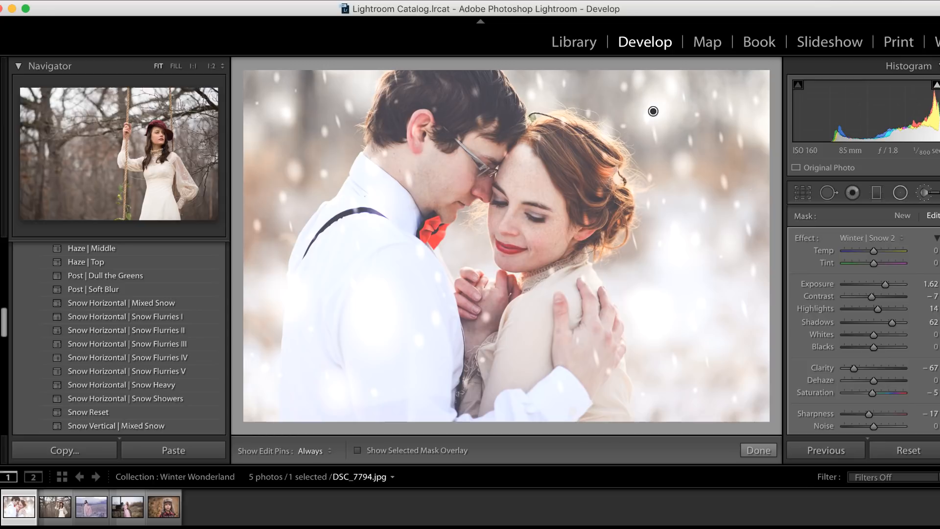
{"action": "left_click", "coordinate": [872, 238]}
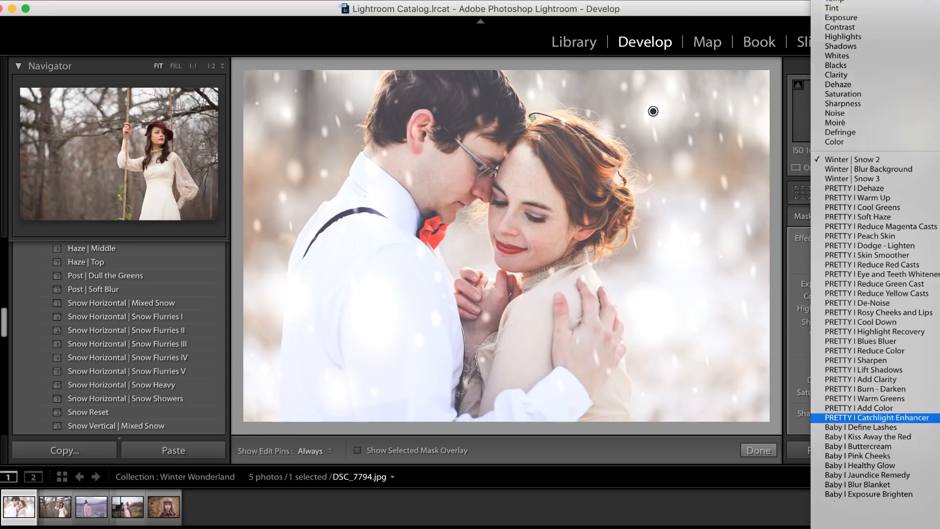
{"action": "left_click", "coordinate": [876, 417]}
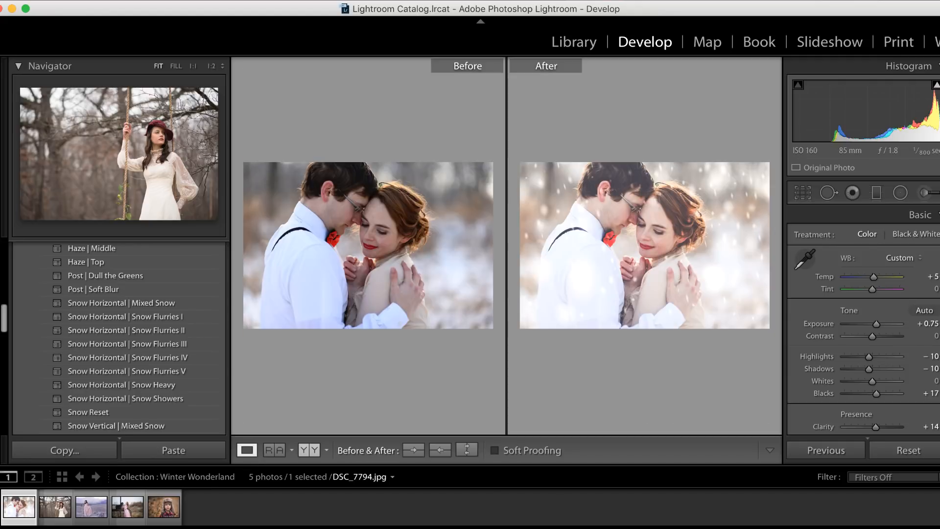
Open the rope-swing portrait from the filmstrip.
{"action": "left_click", "coordinate": [55, 507]}
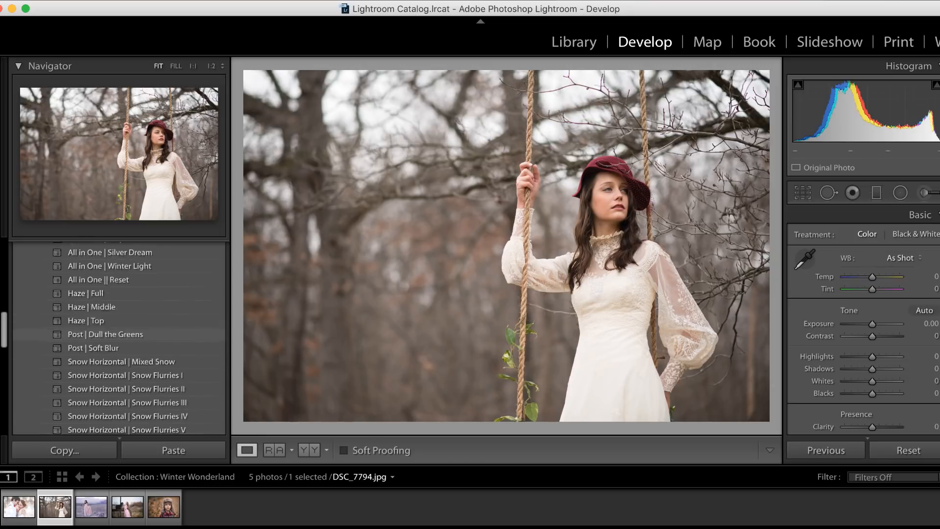
Apply All in One | Moody Blues and the Snow Flurries III overlay to the swing portrait.
{"action": "left_click", "coordinate": [110, 308]}
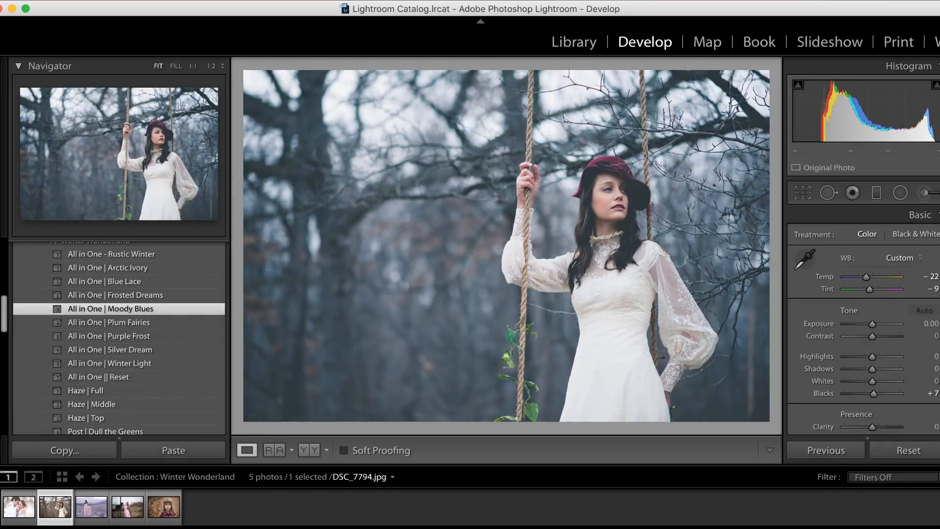
{"action": "mouse_move", "coordinate": [709, 275]}
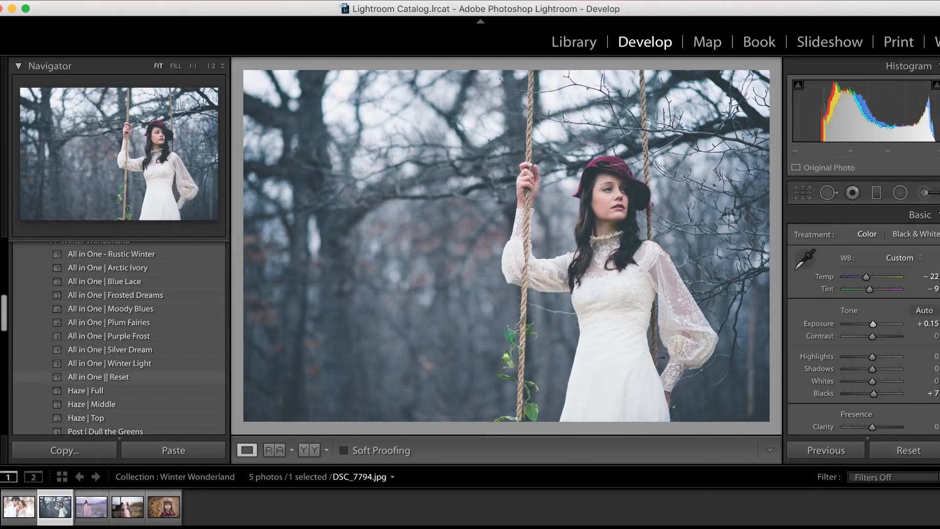
{"action": "scroll", "scroll_direction": "down", "scroll_amount": 3}
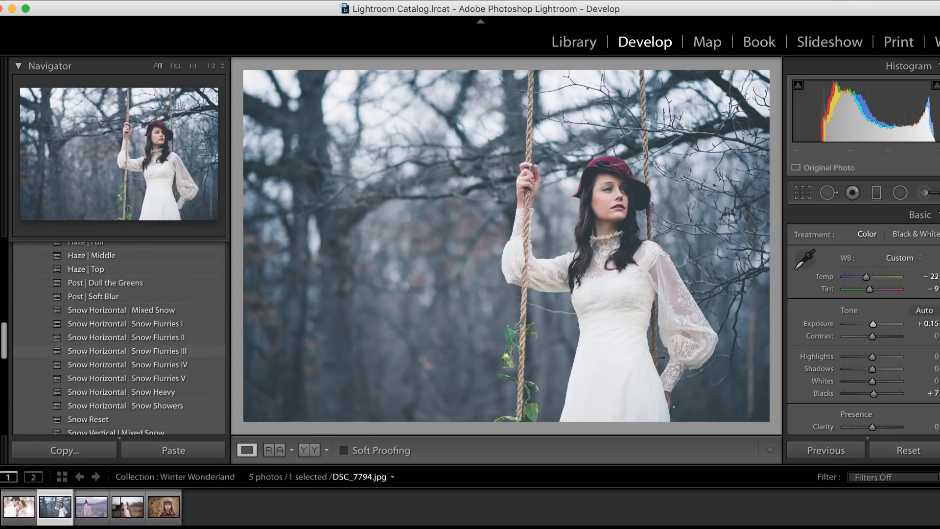
{"action": "left_click", "coordinate": [126, 350]}
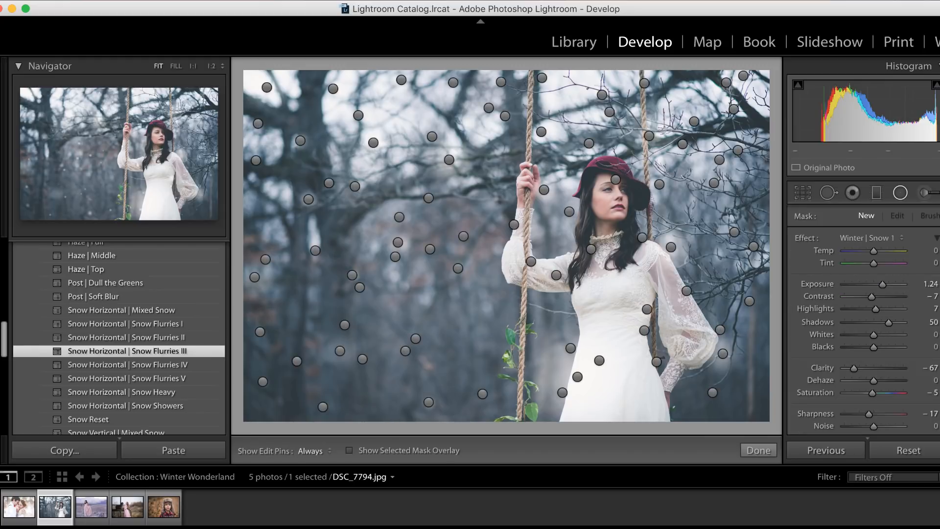
Delete the snowflake filter covering the woman's face.
{"action": "right_click", "coordinate": [649, 135]}
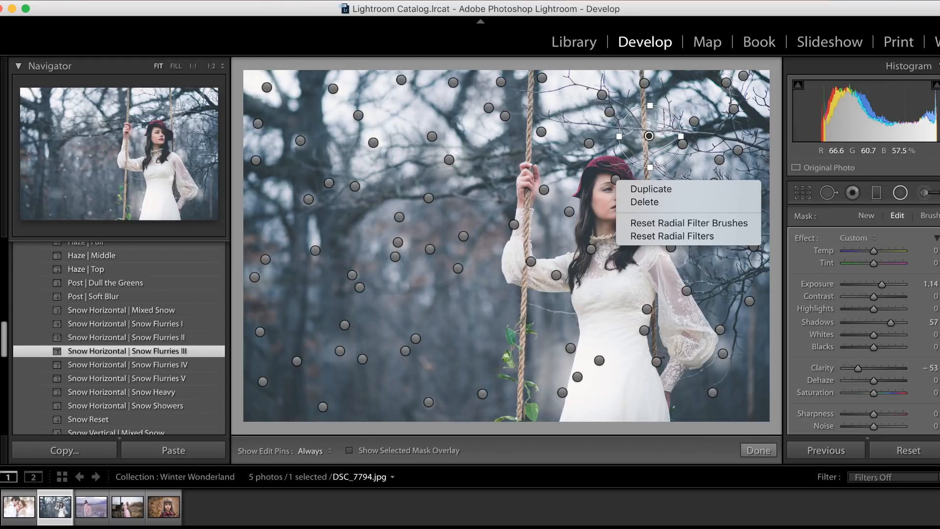
{"action": "mouse_move", "coordinate": [644, 203]}
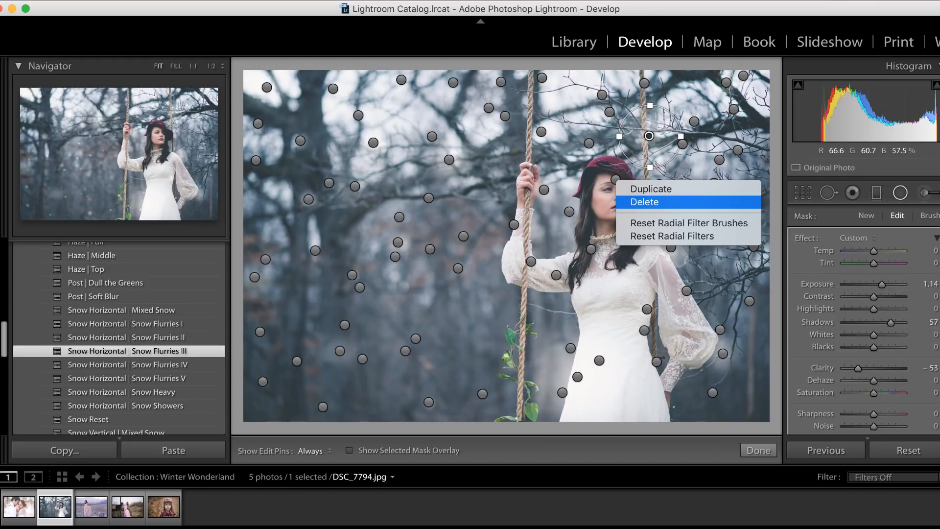
{"action": "left_click", "coordinate": [644, 201]}
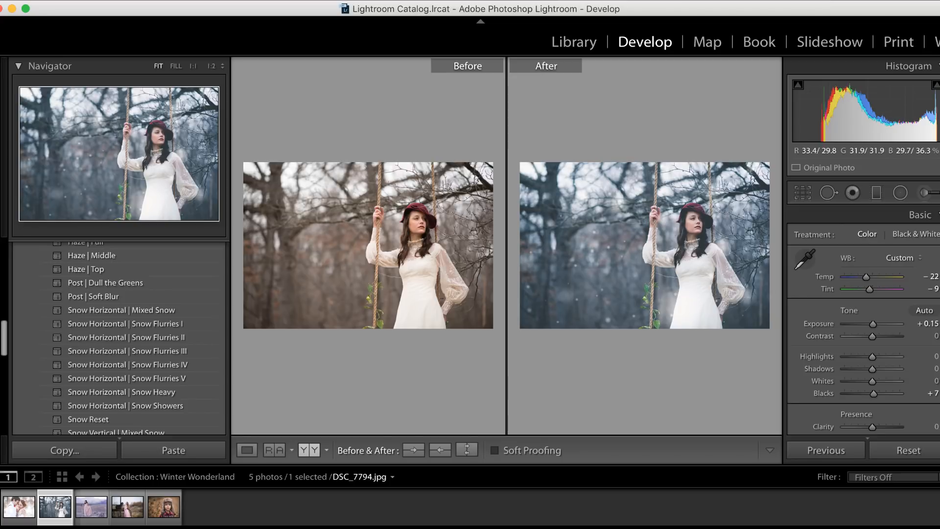
Select the desert portrait of the girl in the filmstrip.
{"action": "left_click", "coordinate": [91, 507]}
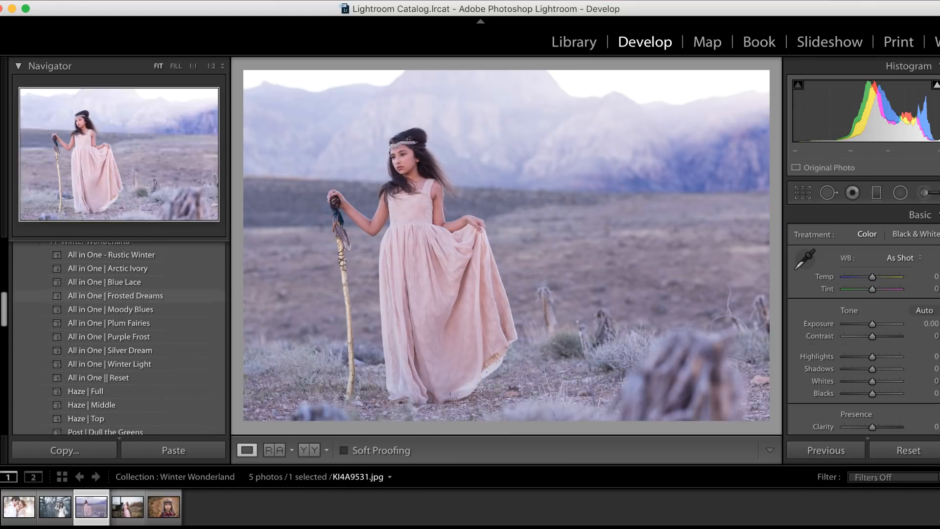
Apply an All in One preset and Snow Horizontal | Snow Flurries IV to the desert portrait.
{"action": "left_click", "coordinate": [118, 272]}
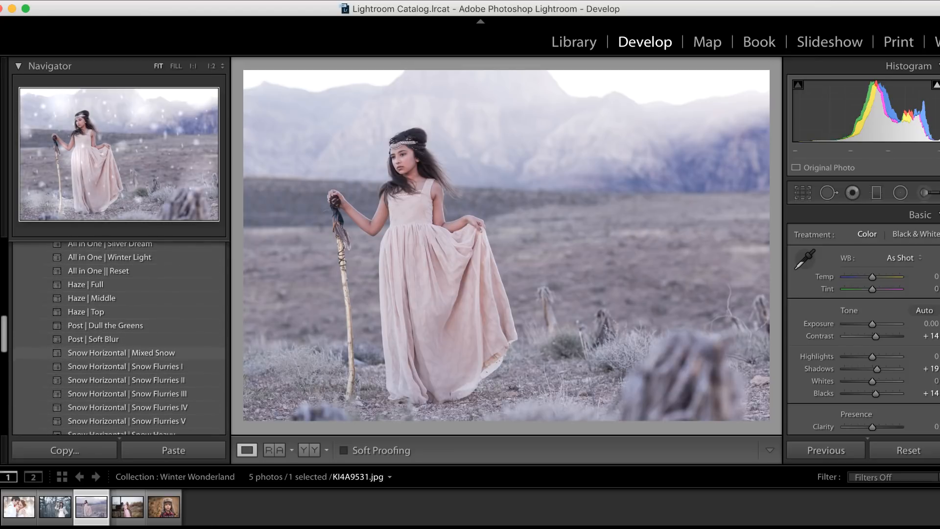
{"action": "scroll", "scroll_direction": "down", "scroll_amount": 3}
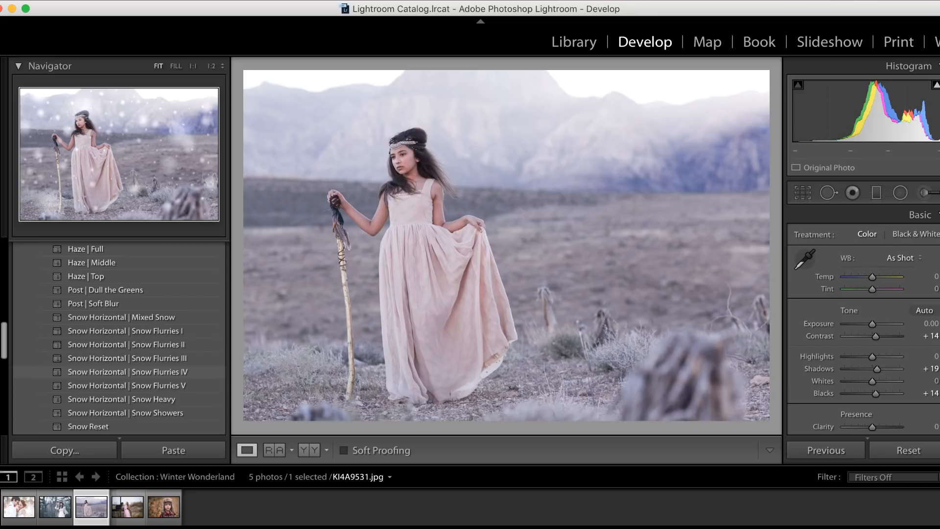
{"action": "left_click", "coordinate": [128, 371]}
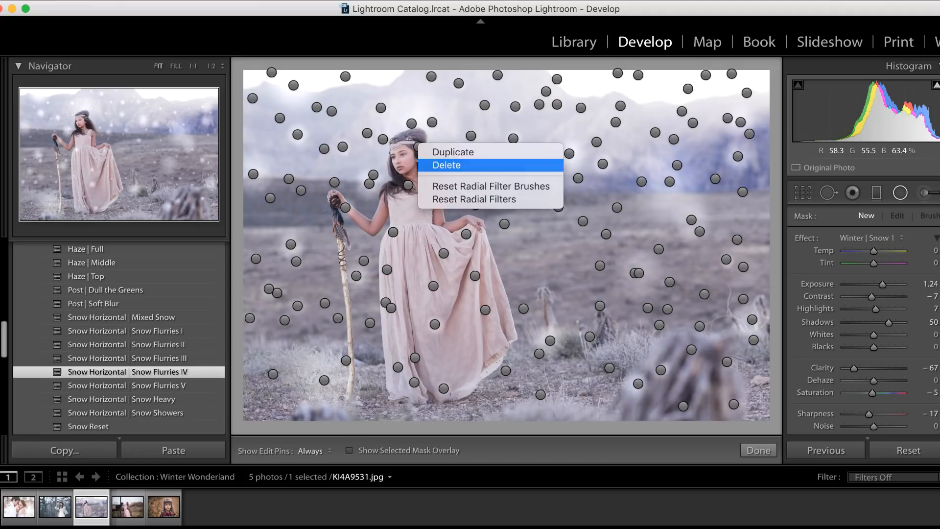
Delete the radial flake pins over the girl's face and arm, then open the carriage portrait.
{"action": "left_click", "coordinate": [446, 165]}
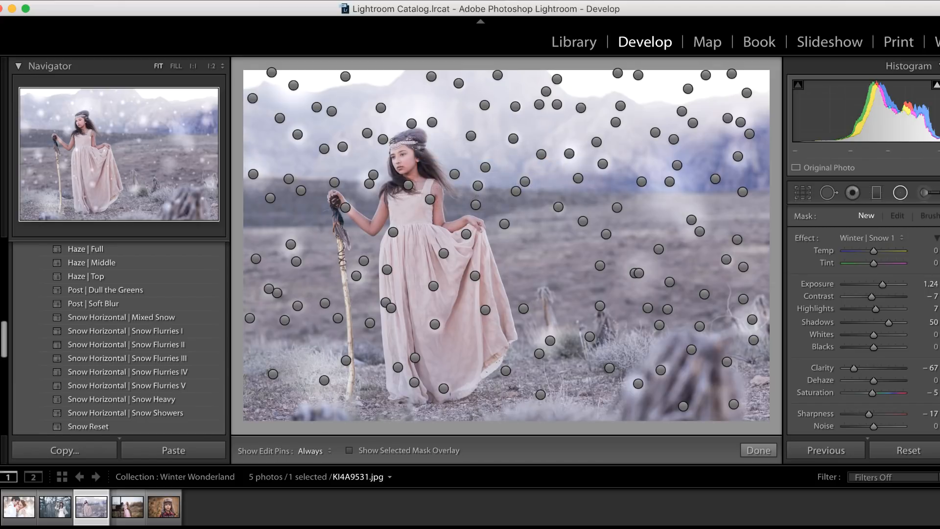
{"action": "right_click", "coordinate": [414, 132]}
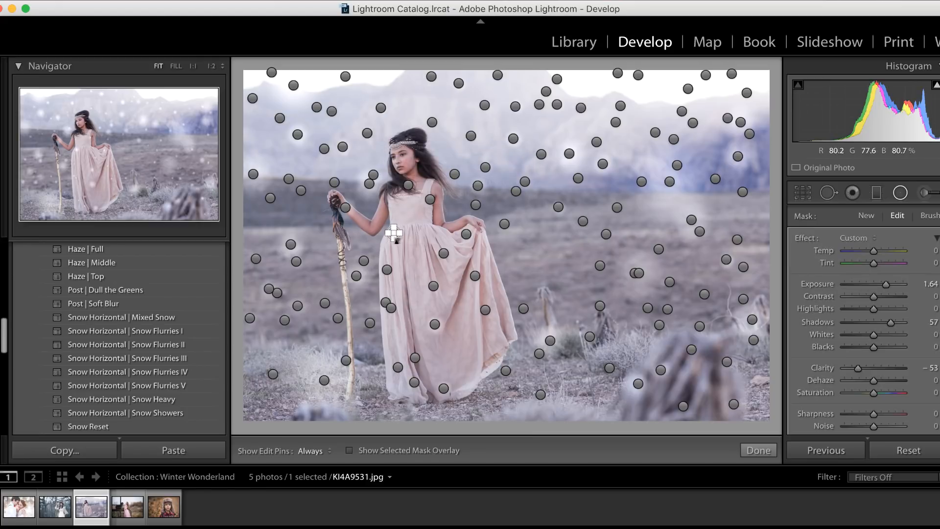
{"action": "right_click", "coordinate": [392, 234]}
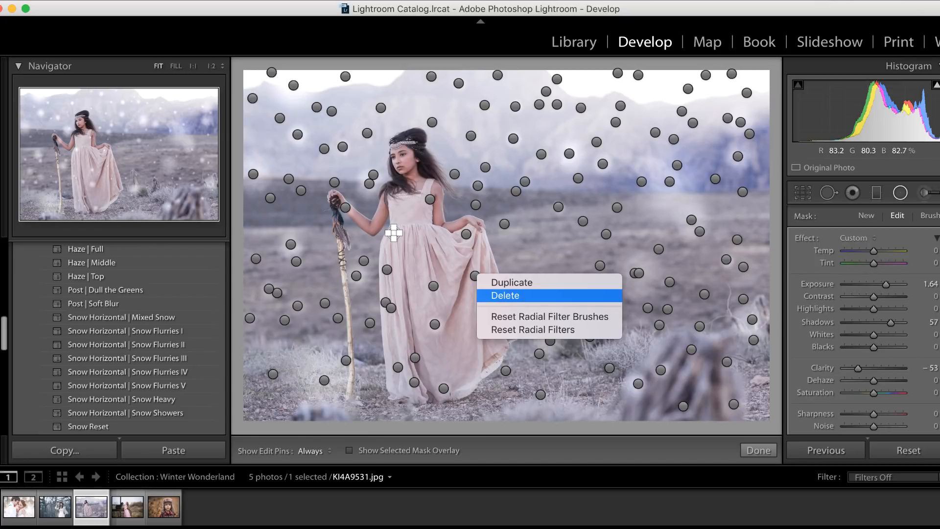
{"action": "left_click", "coordinate": [504, 295]}
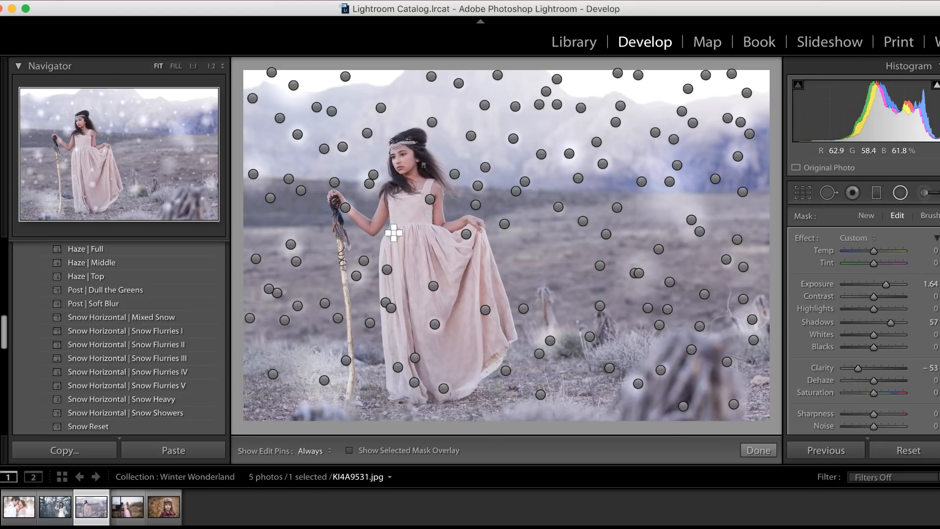
{"action": "left_click", "coordinate": [757, 451]}
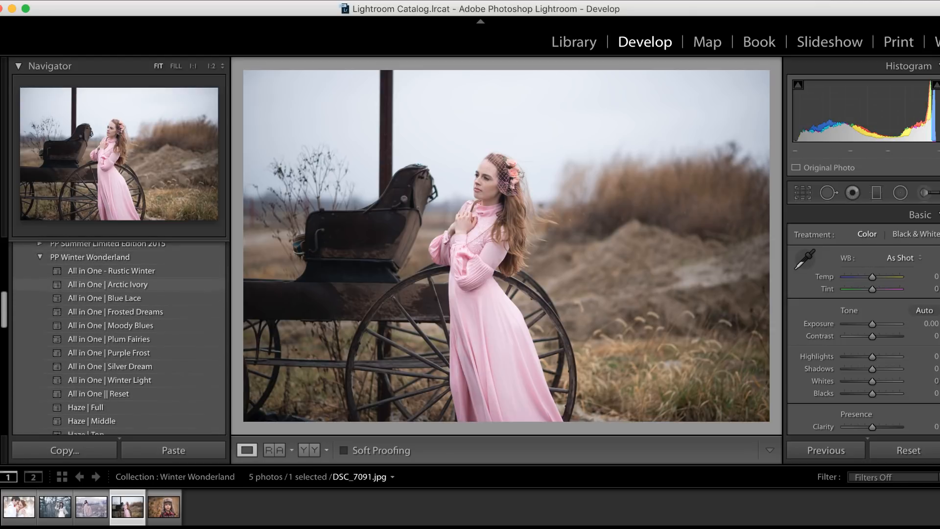
Apply a faded warm All in One winter preset and the 'Snow Horizontal | Snow Flurries I' overlay.
{"action": "left_click", "coordinate": [111, 281]}
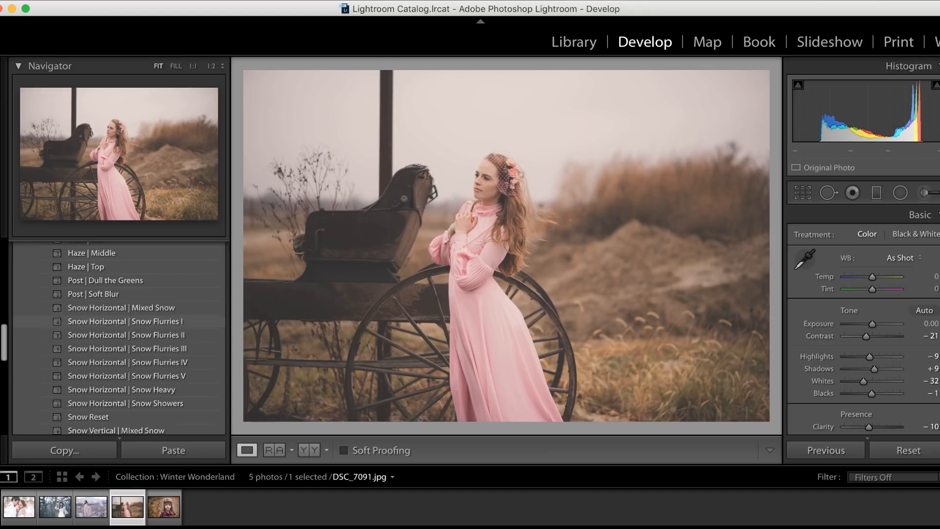
{"action": "left_click", "coordinate": [125, 320]}
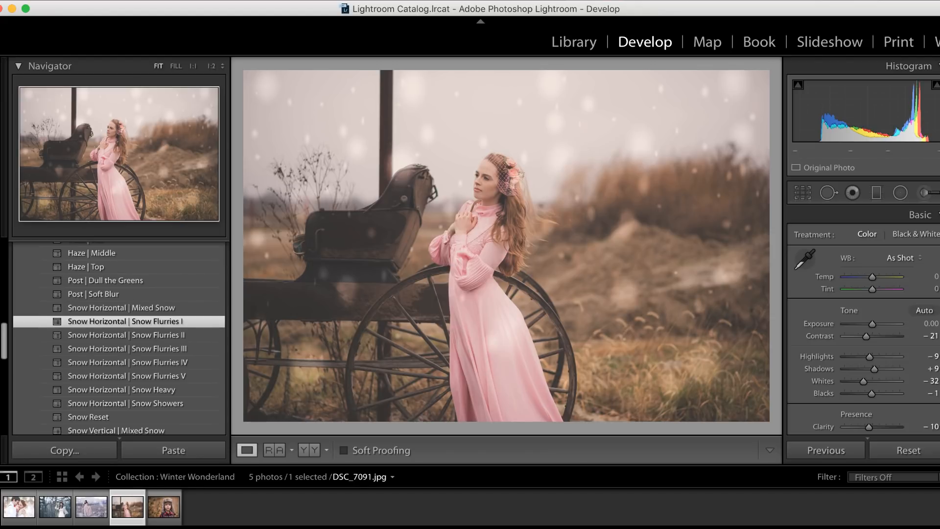
Open the fifth filmstrip photo, the boy in a fur trapper hat.
{"action": "left_click", "coordinate": [163, 506]}
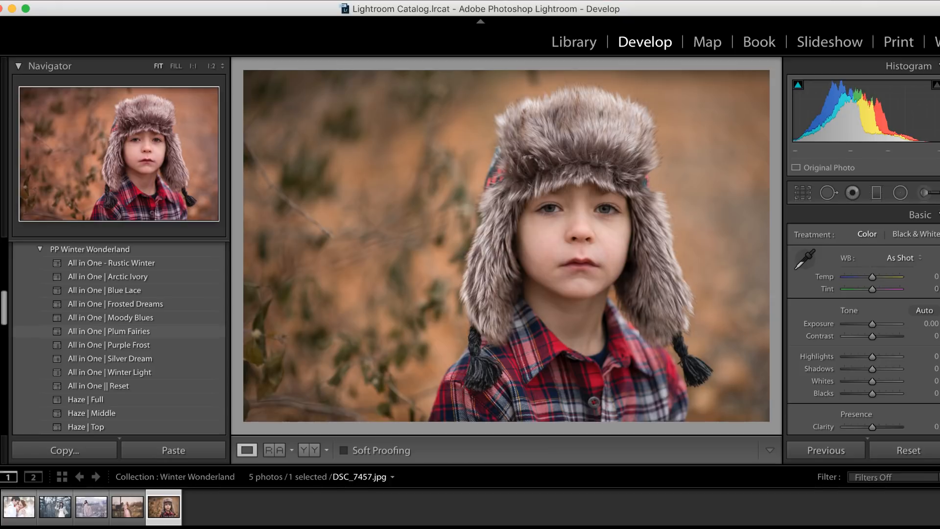
Apply a black-and-white All in One winter preset, raising exposure to +0.55.
{"action": "left_click", "coordinate": [110, 358]}
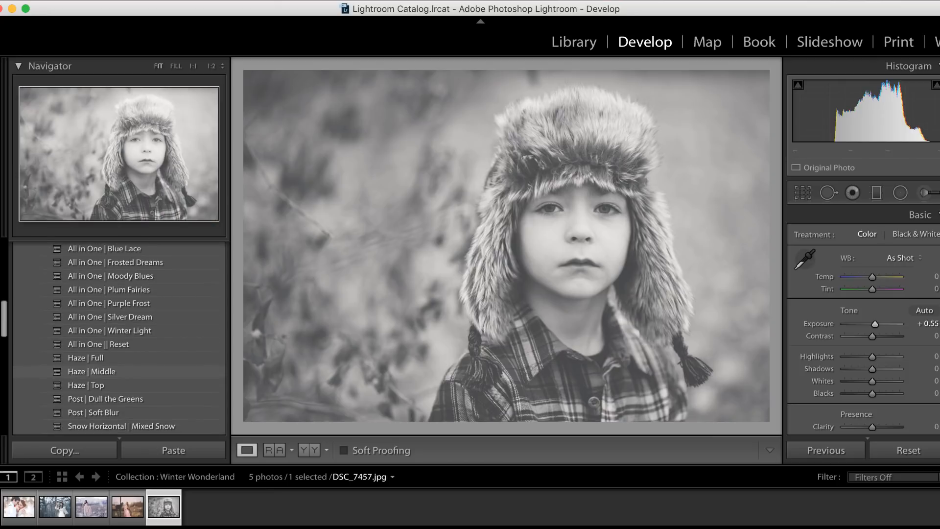
{"action": "scroll", "scroll_direction": "down", "scroll_amount": 3}
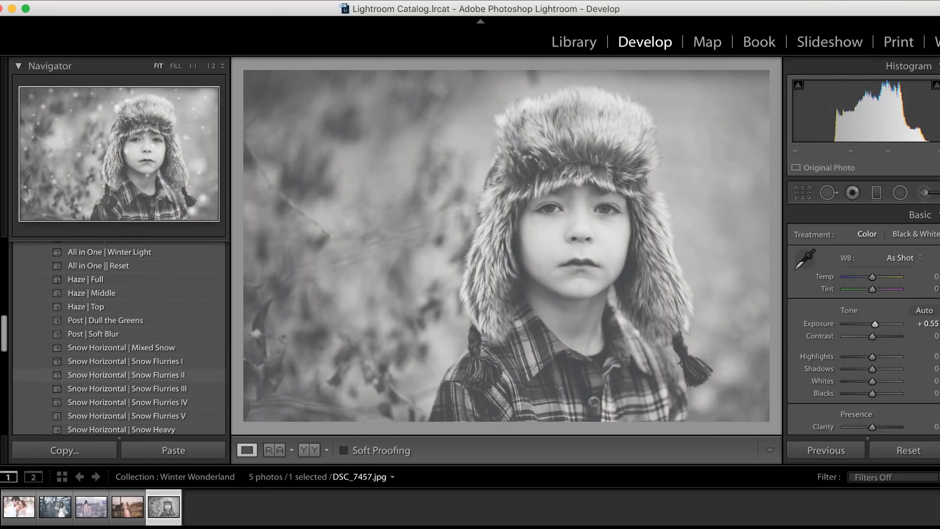
{"action": "scroll", "scroll_direction": "down", "scroll_amount": 3}
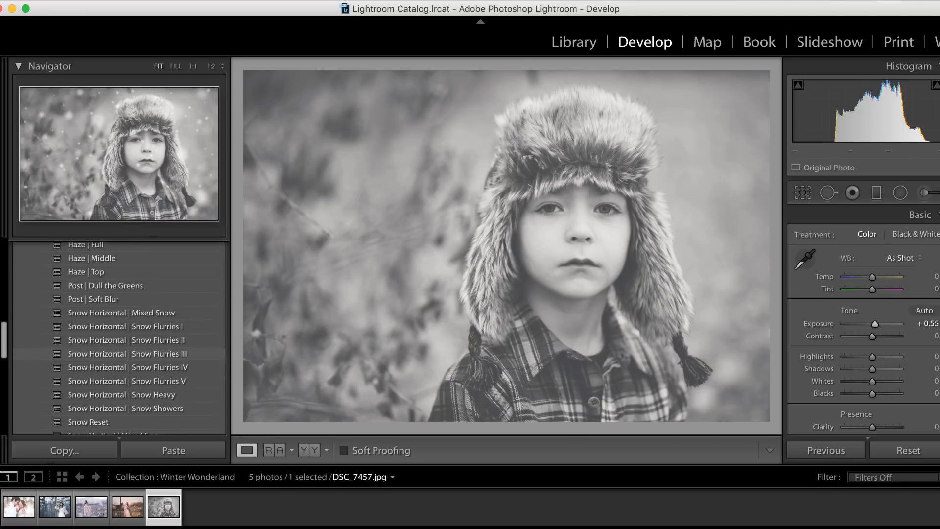
Add the 'Snow Flurries III' overlay and delete the stray flake pin near the boy's chin.
{"action": "left_click", "coordinate": [126, 353]}
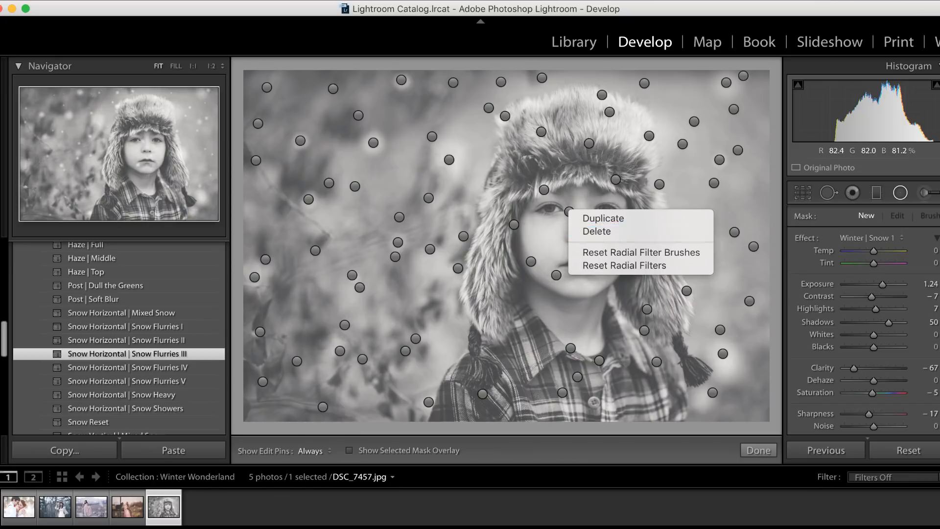
{"action": "mouse_move", "coordinate": [572, 208]}
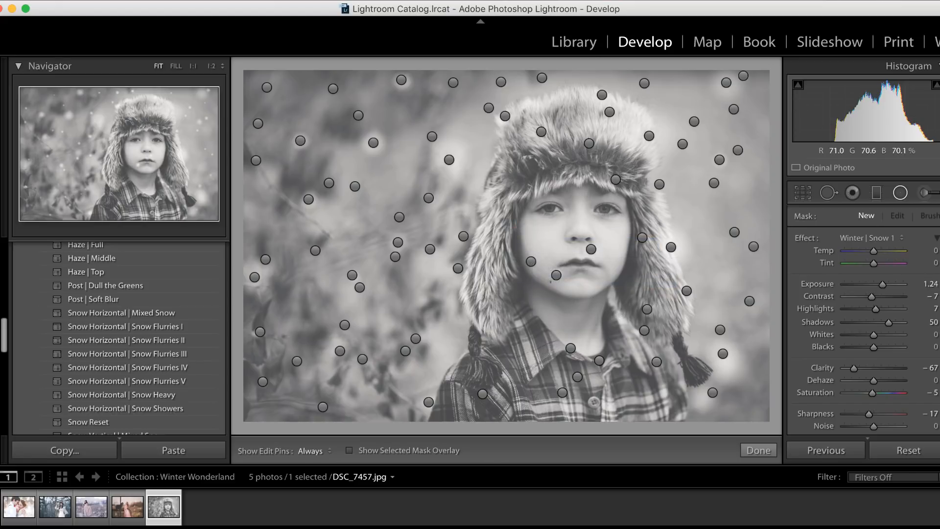
{"action": "right_click", "coordinate": [557, 275]}
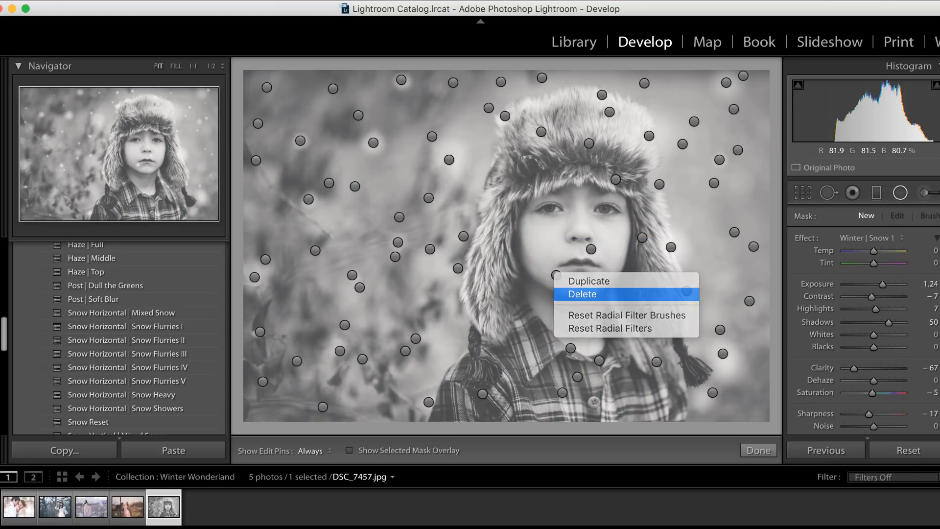
{"action": "left_click", "coordinate": [581, 294]}
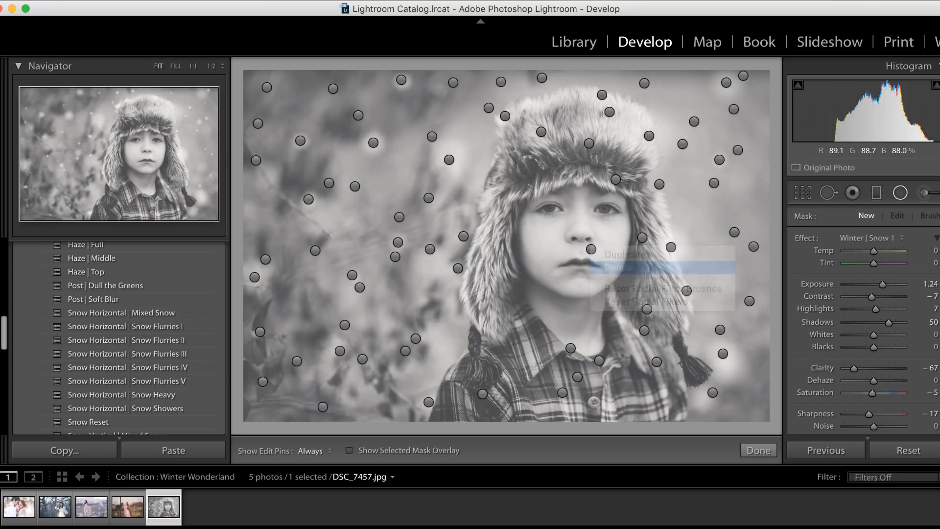